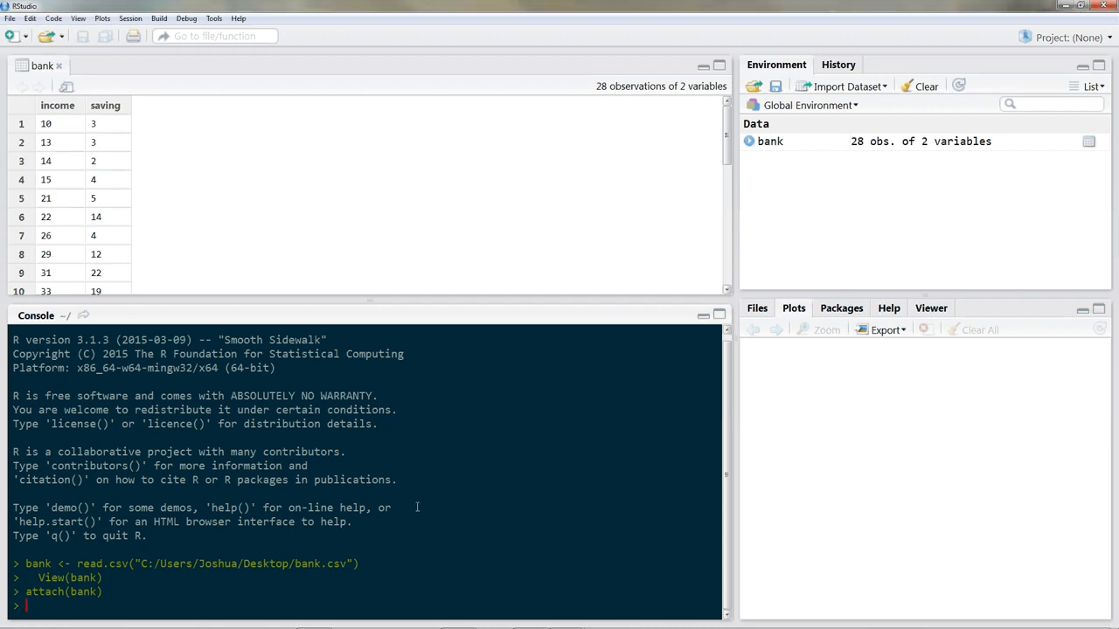
Step: Plot saving against income from the attached 28-observation bank data with plot(income, saving)
text(plot)
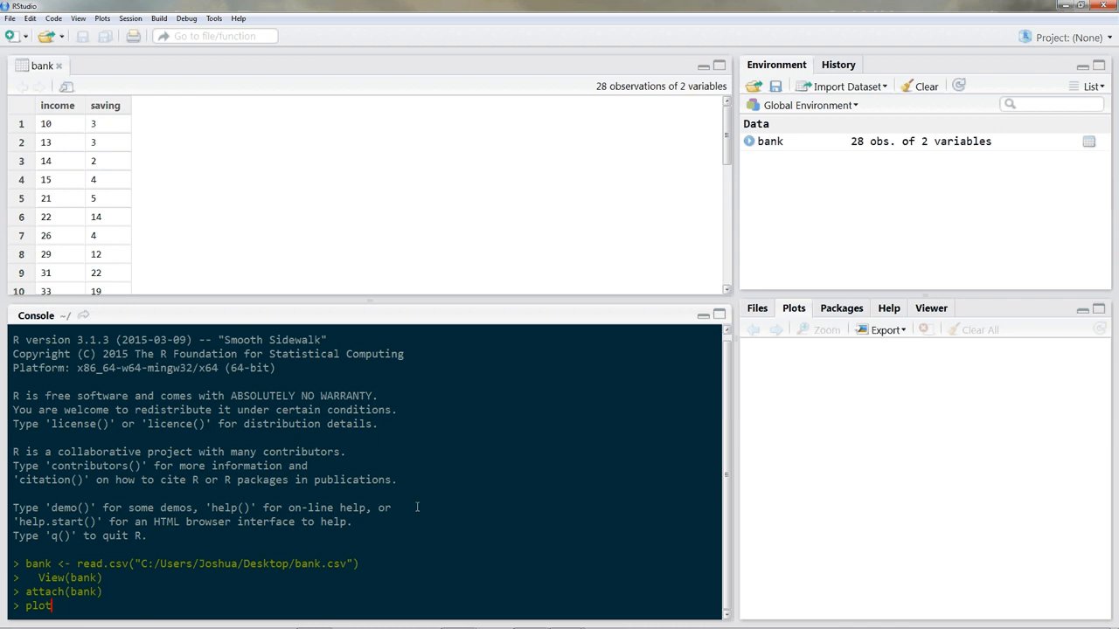
text((i))
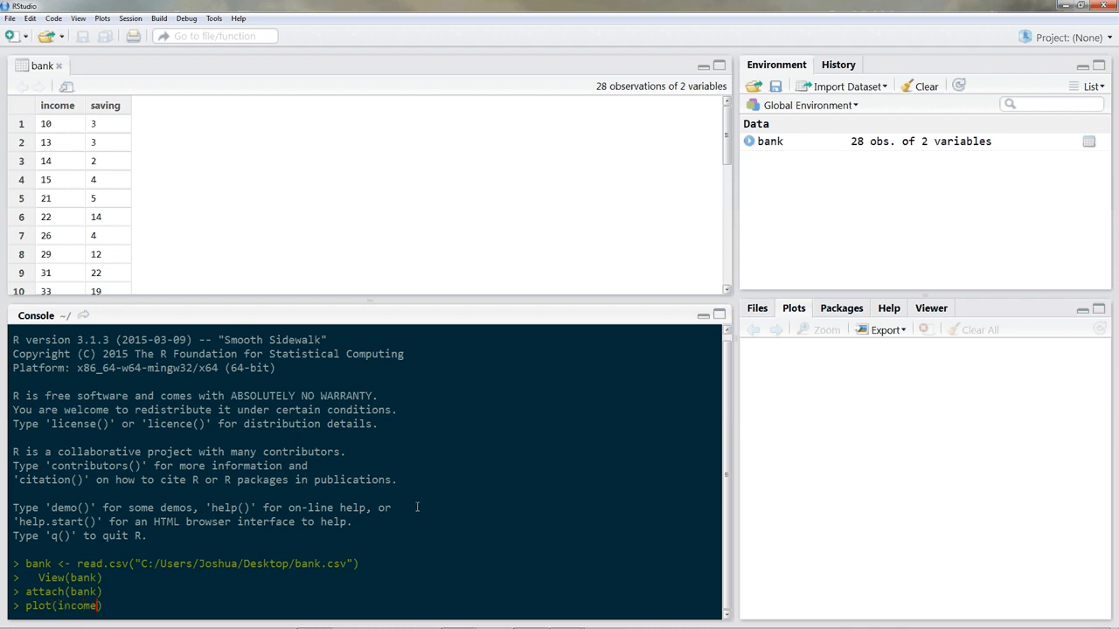
text(,saving)
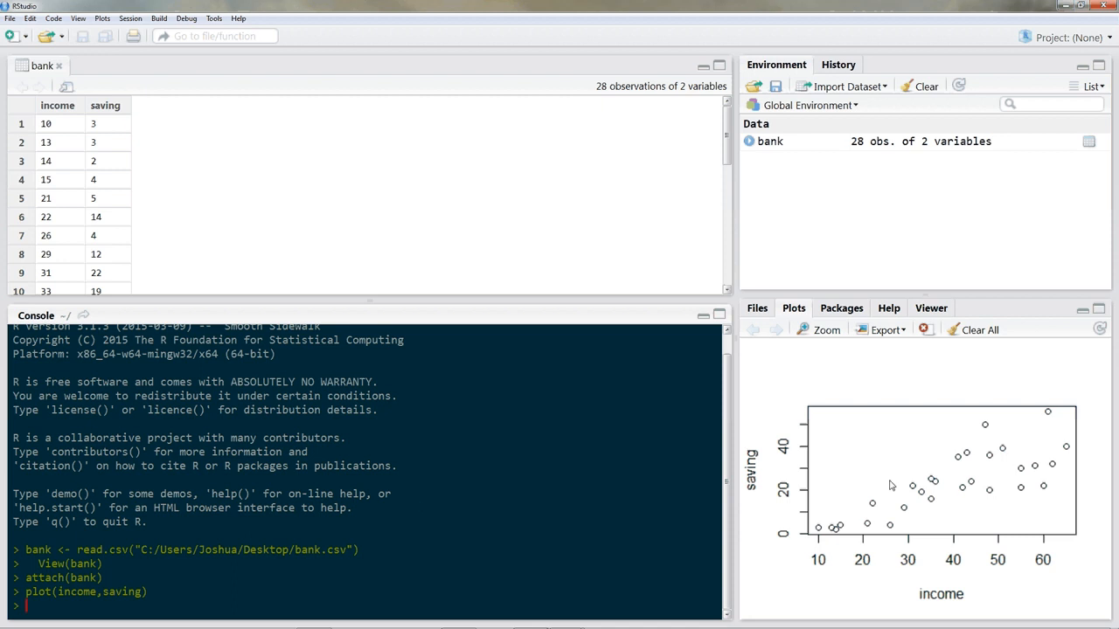
mouse_move(850, 521)
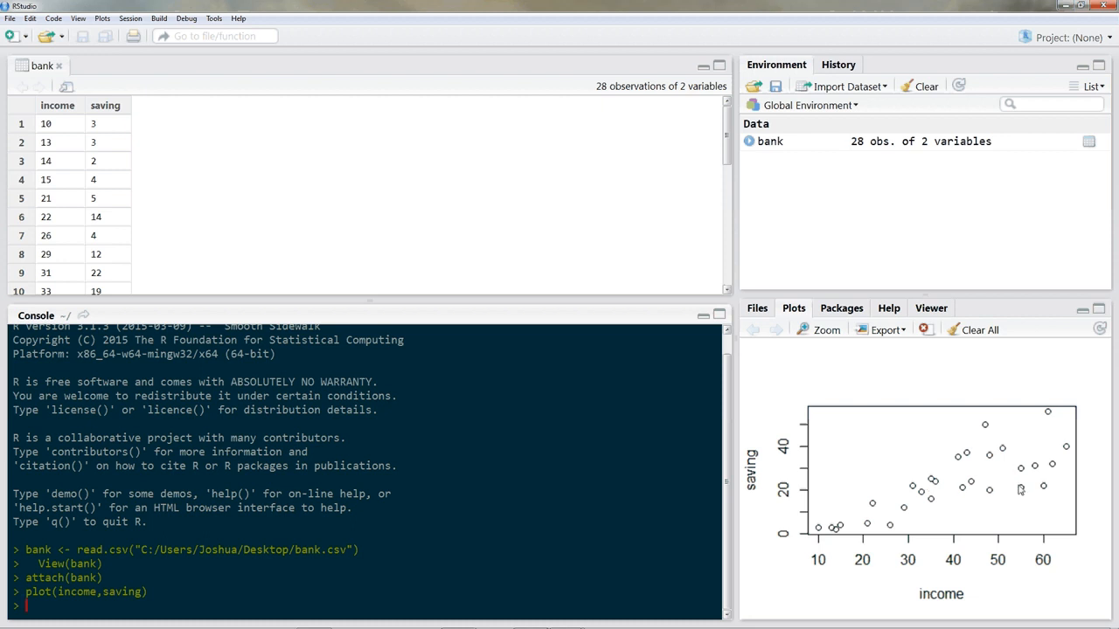
mouse_move(920, 514)
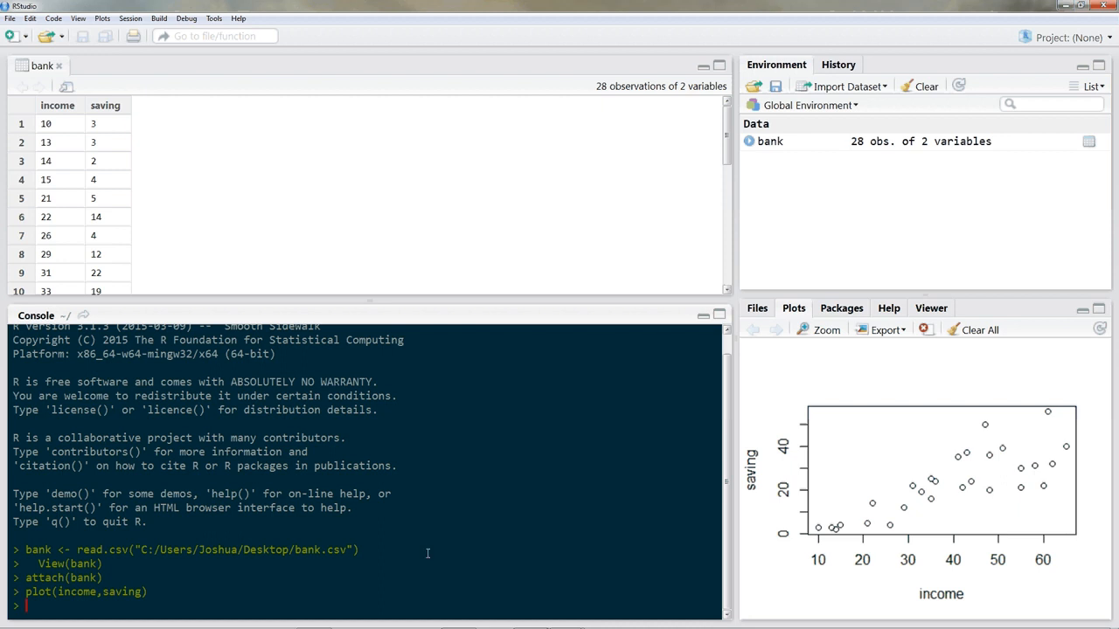
Step: Fit model1 <- lm(saving~income), giving a 0.7154 slope and R-squared 0.6497
text(model1 <-)
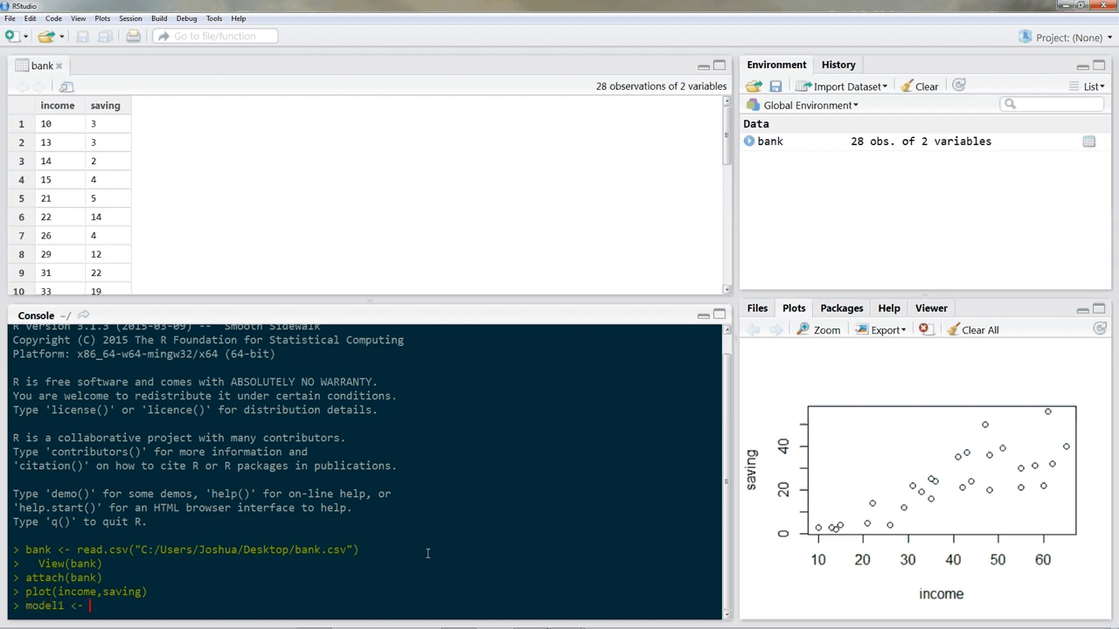
text(lm()
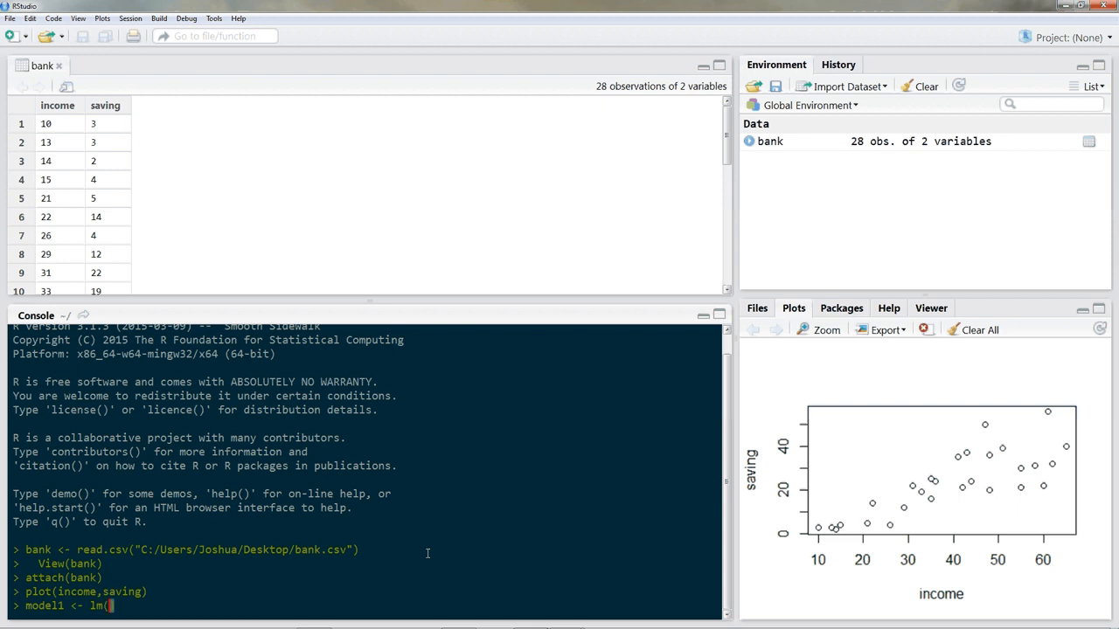
text(savi)
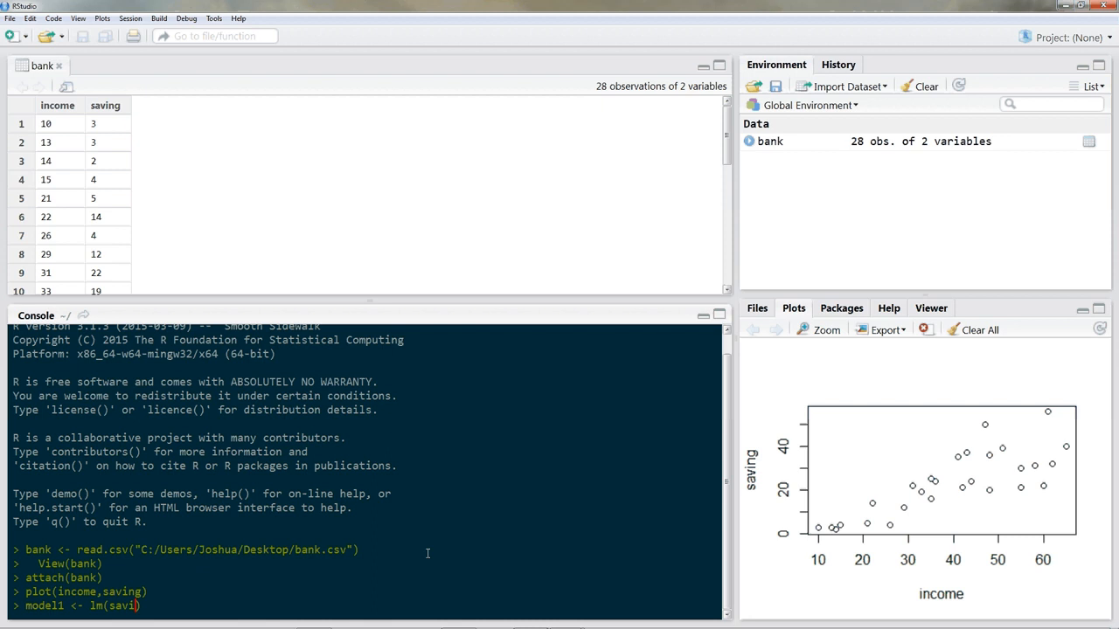
text(ng~)
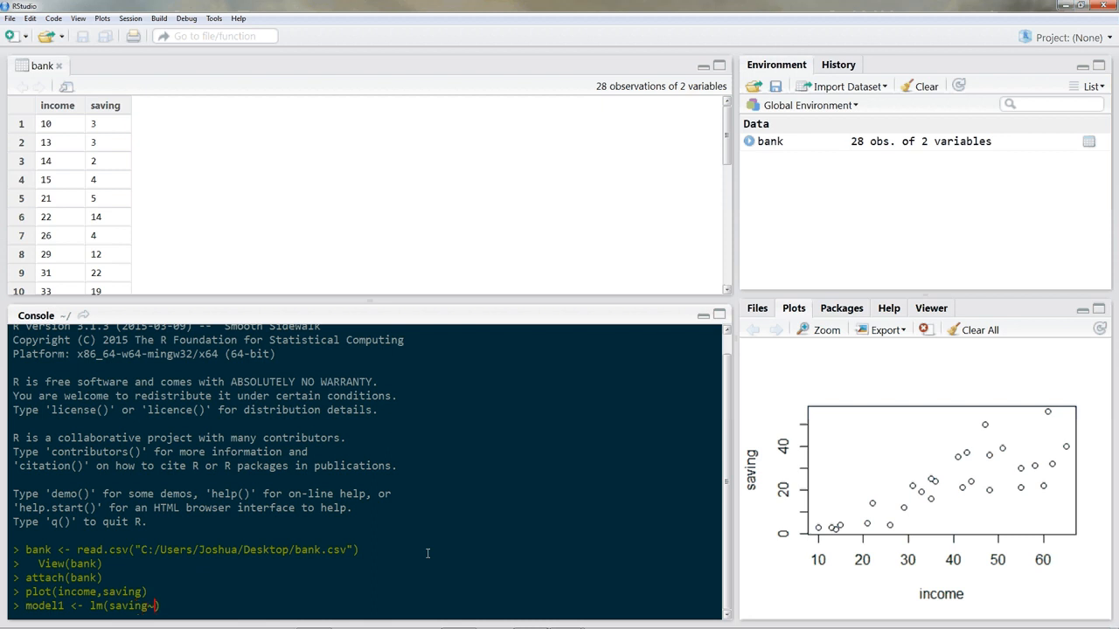
text(income)
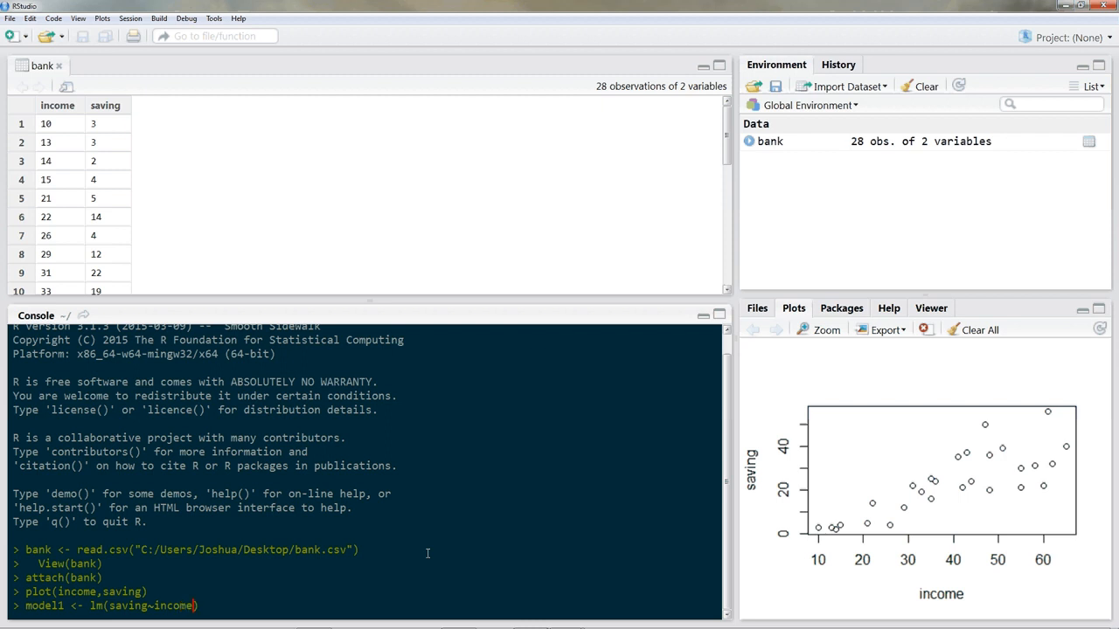
key(enter)
text(summary(model1)
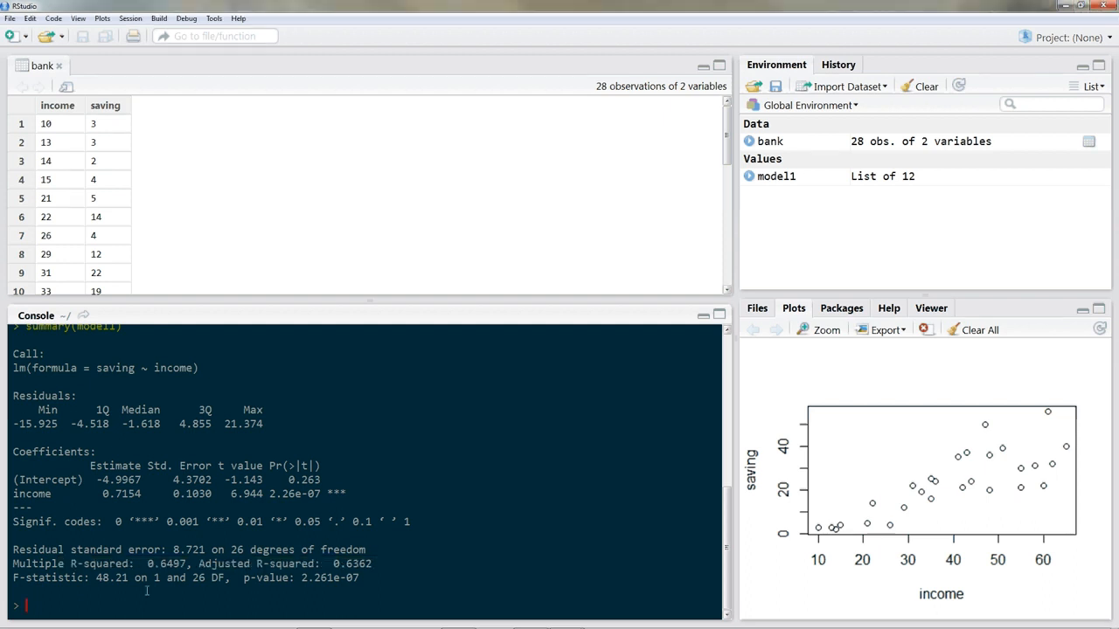
Step: Run plot(model1) to show the Residuals vs Fitted diagnostic plot
text(plot)
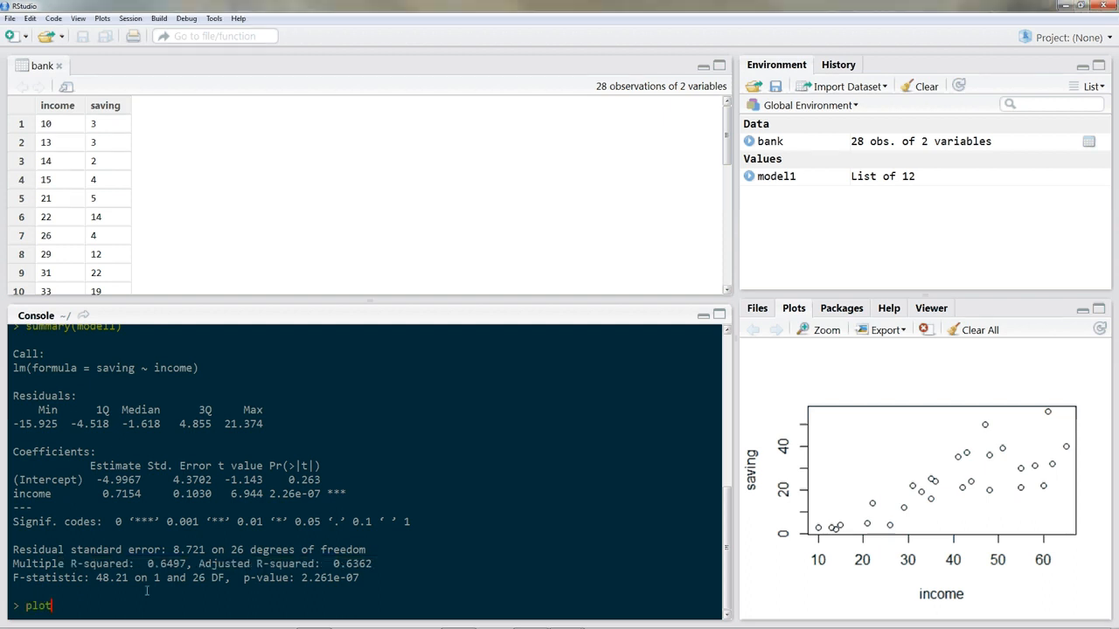
text((model1))
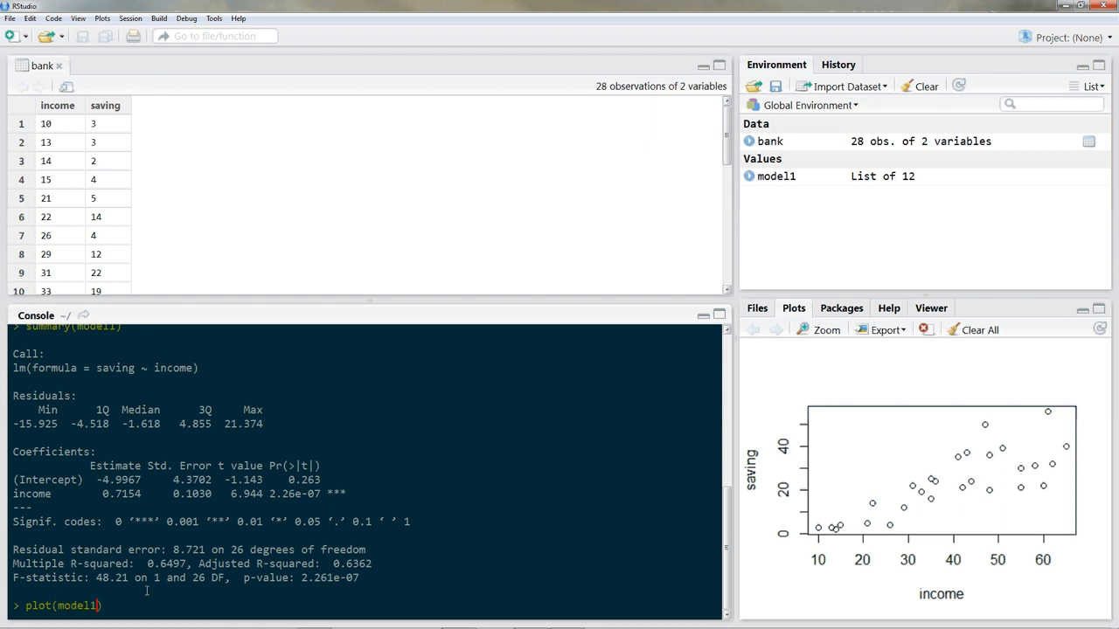
key(Return)
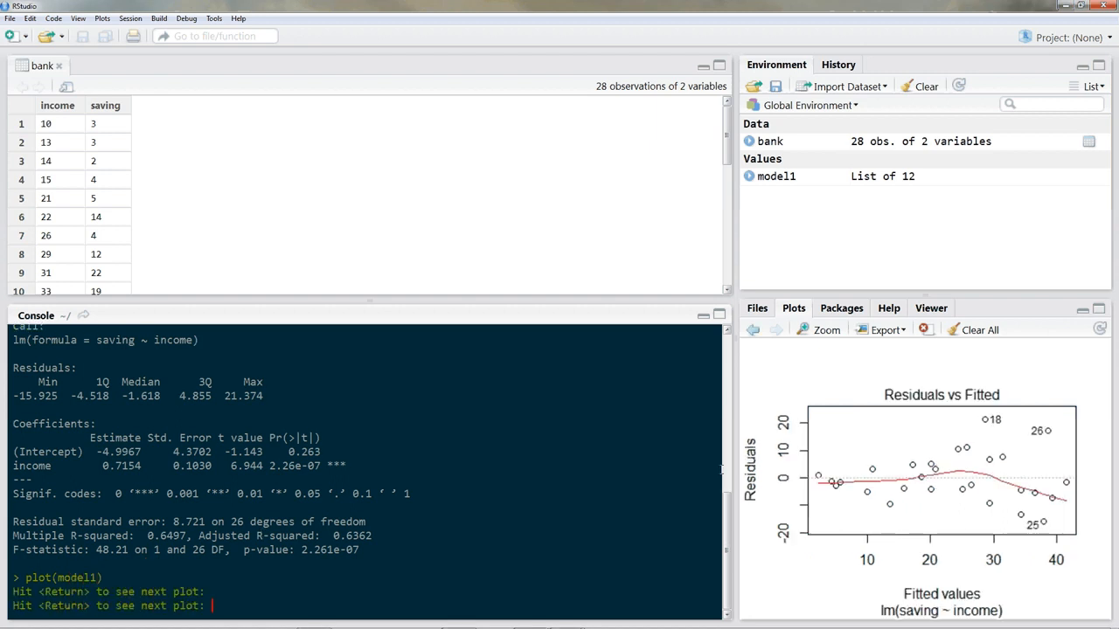
mouse_move(1005, 444)
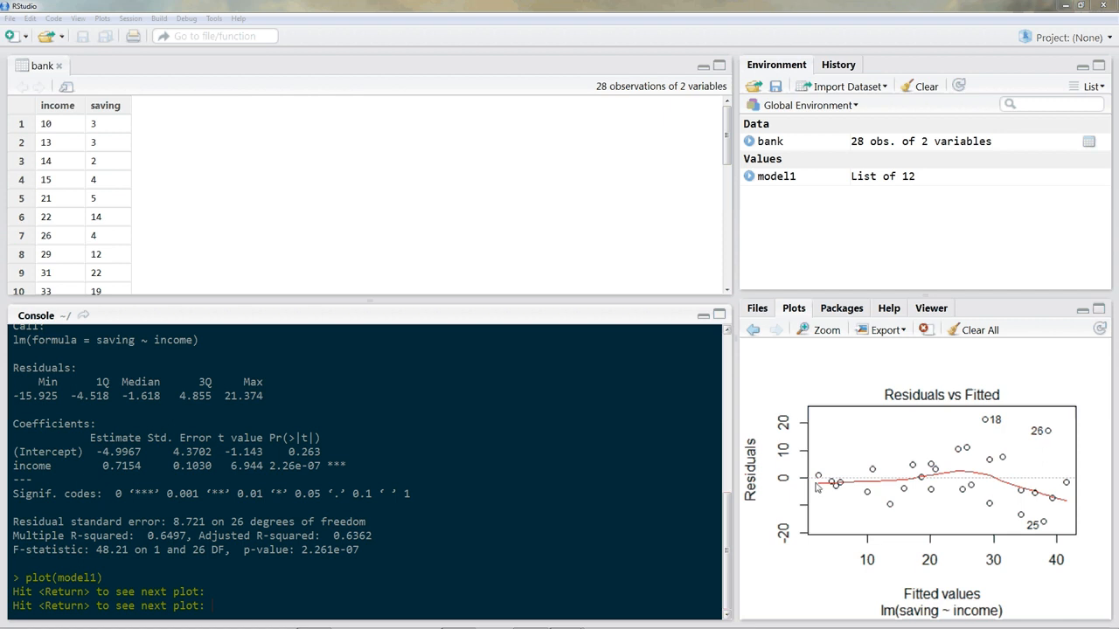
mouse_move(1068, 485)
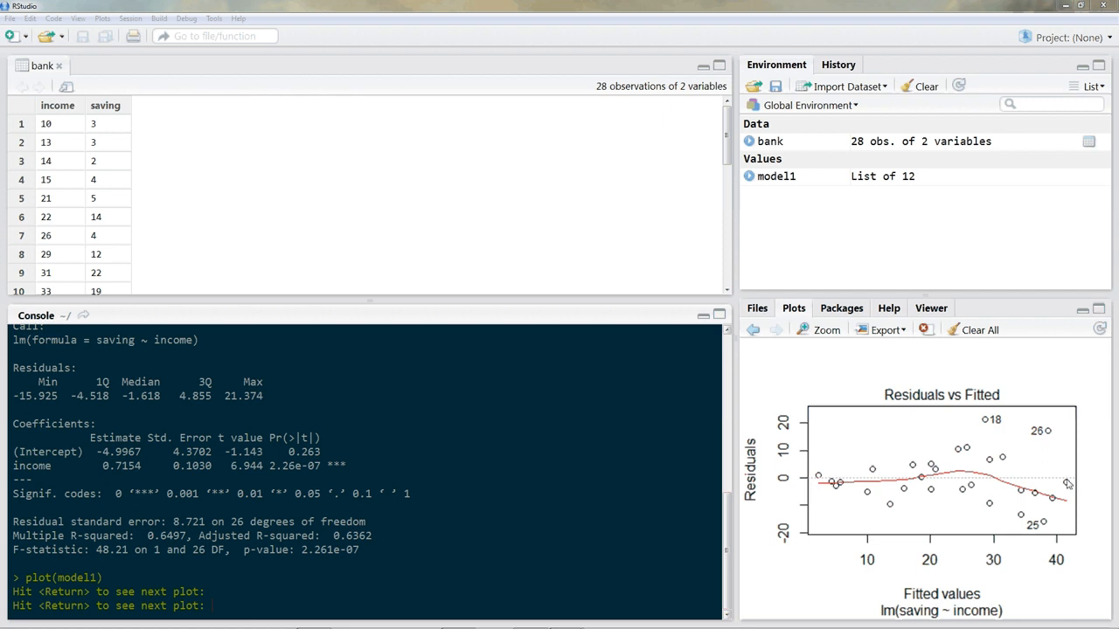
mouse_move(1059, 483)
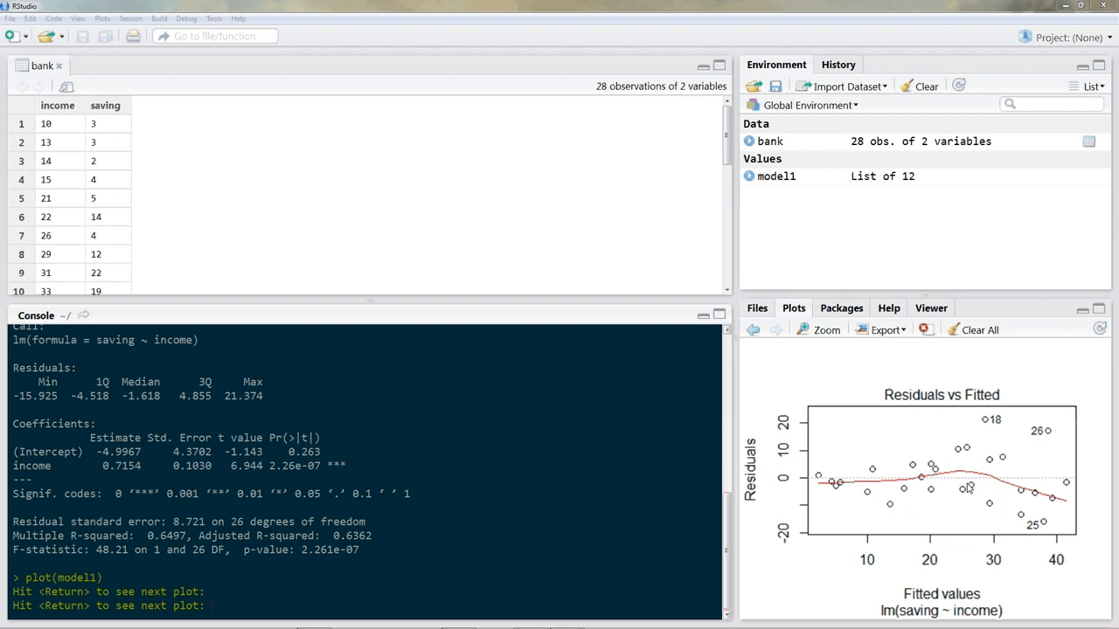
mouse_move(1067, 480)
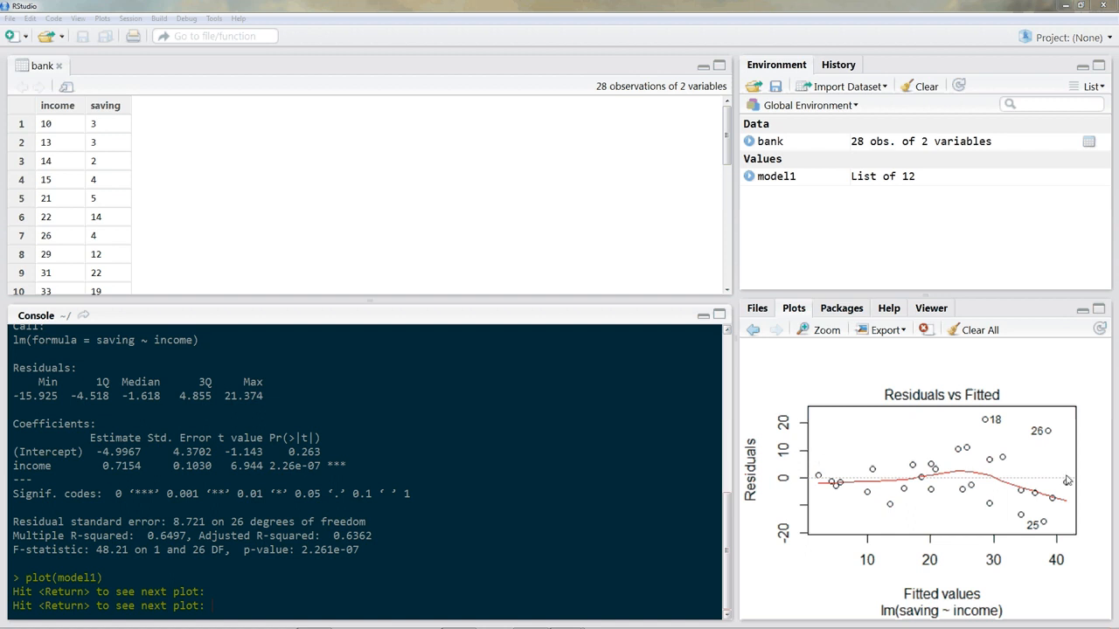
mouse_move(820, 463)
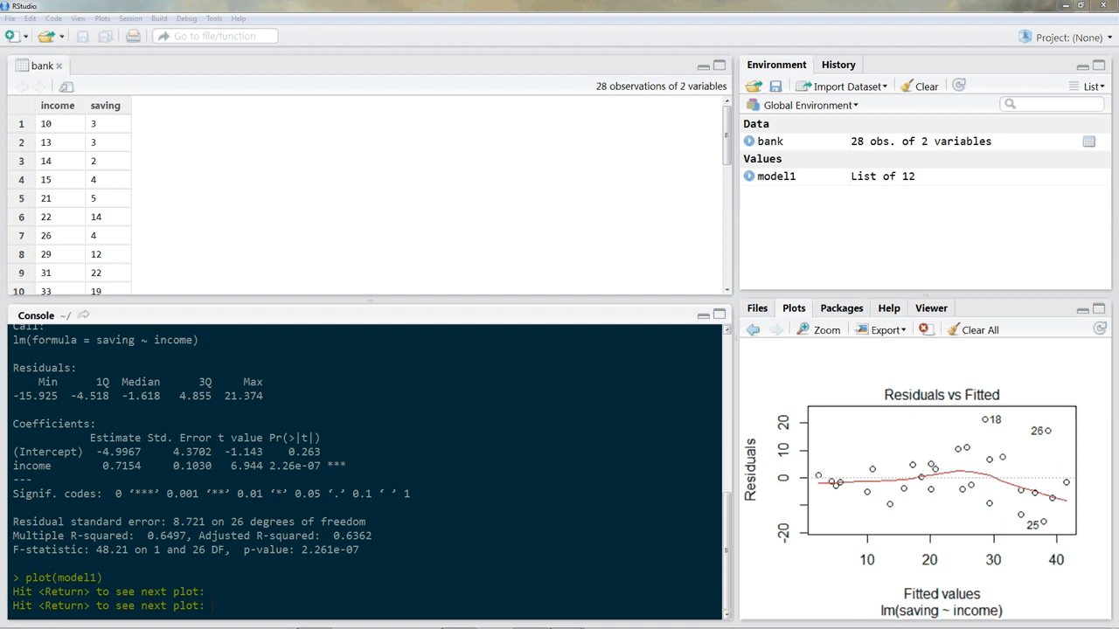
mouse_move(865, 470)
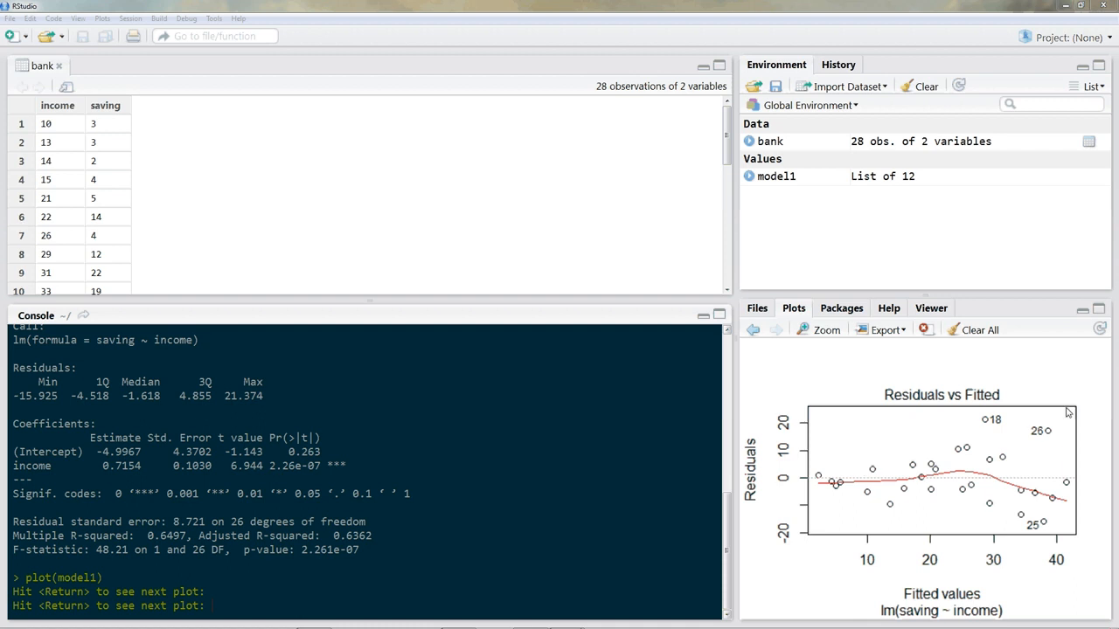
mouse_move(815, 482)
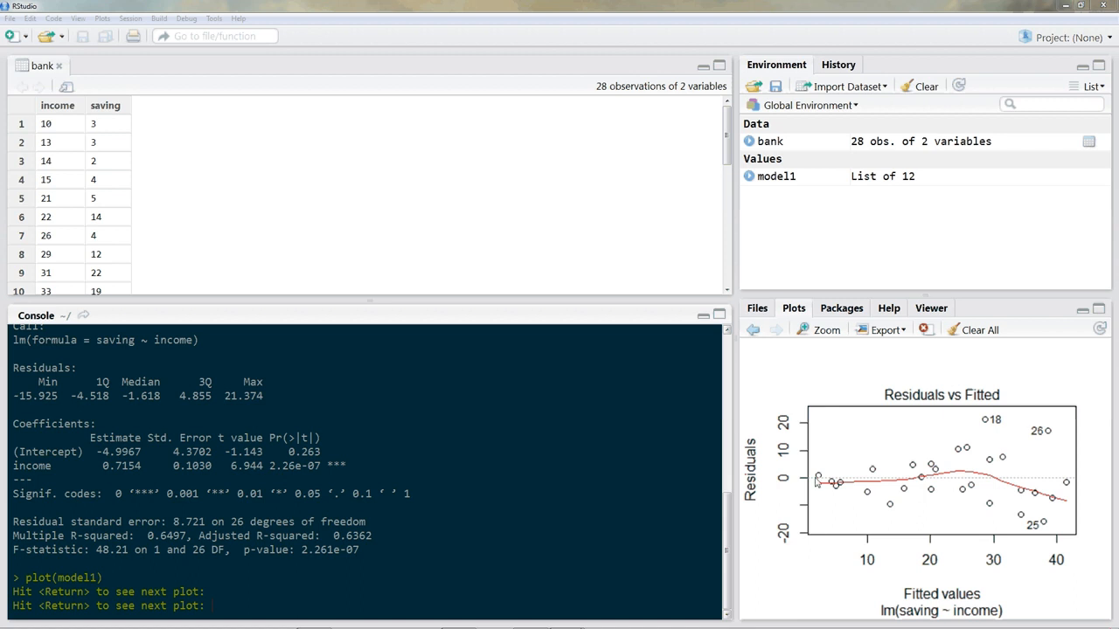
mouse_move(968, 479)
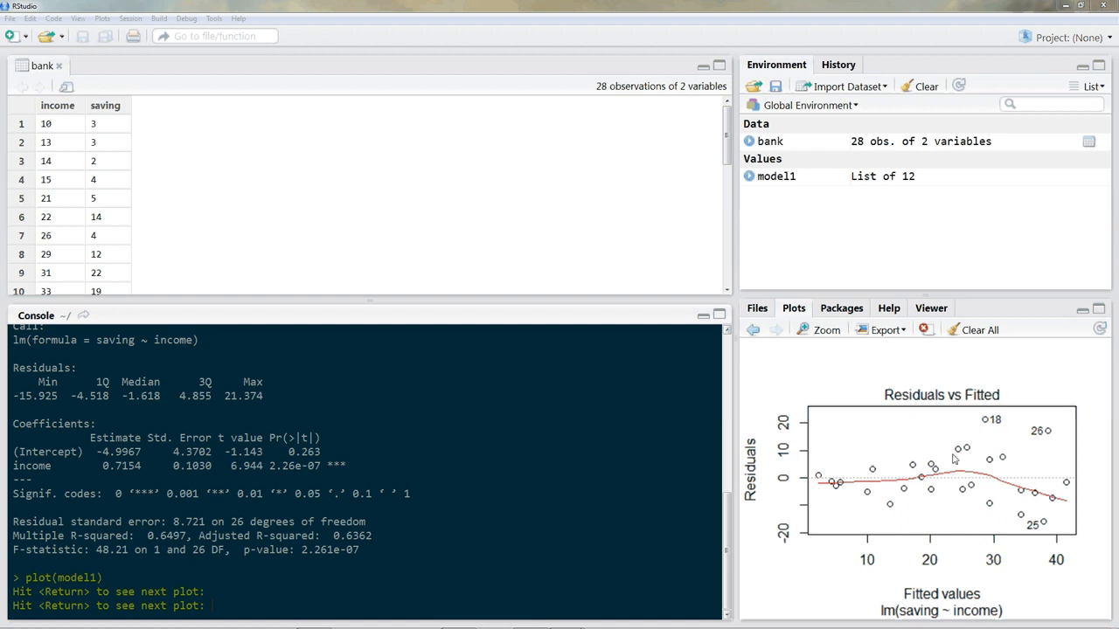
mouse_move(984, 474)
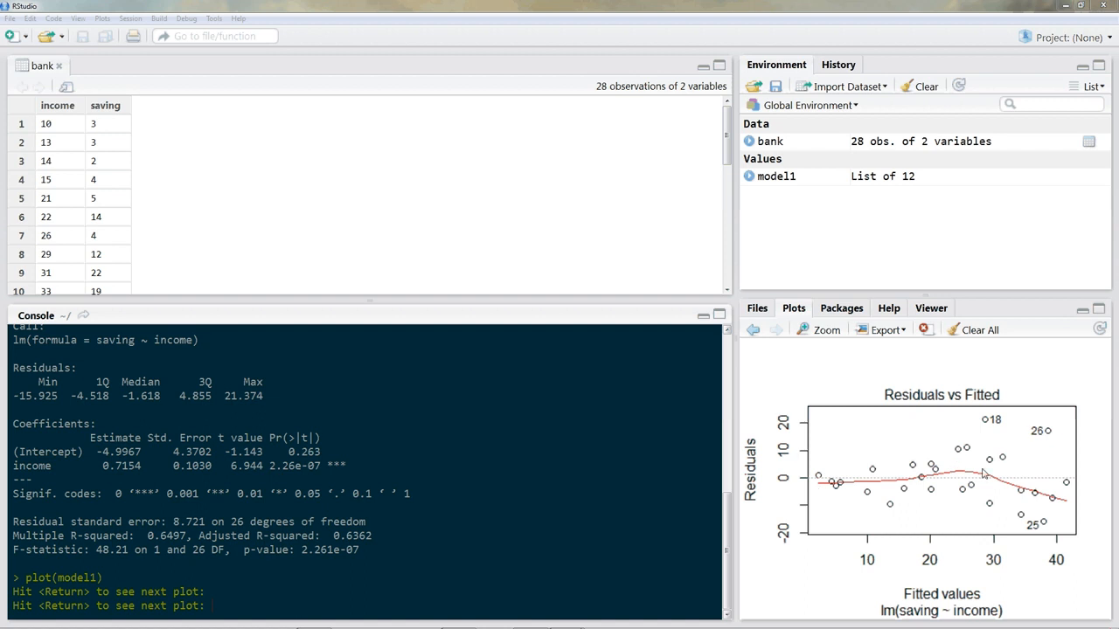
mouse_move(982, 471)
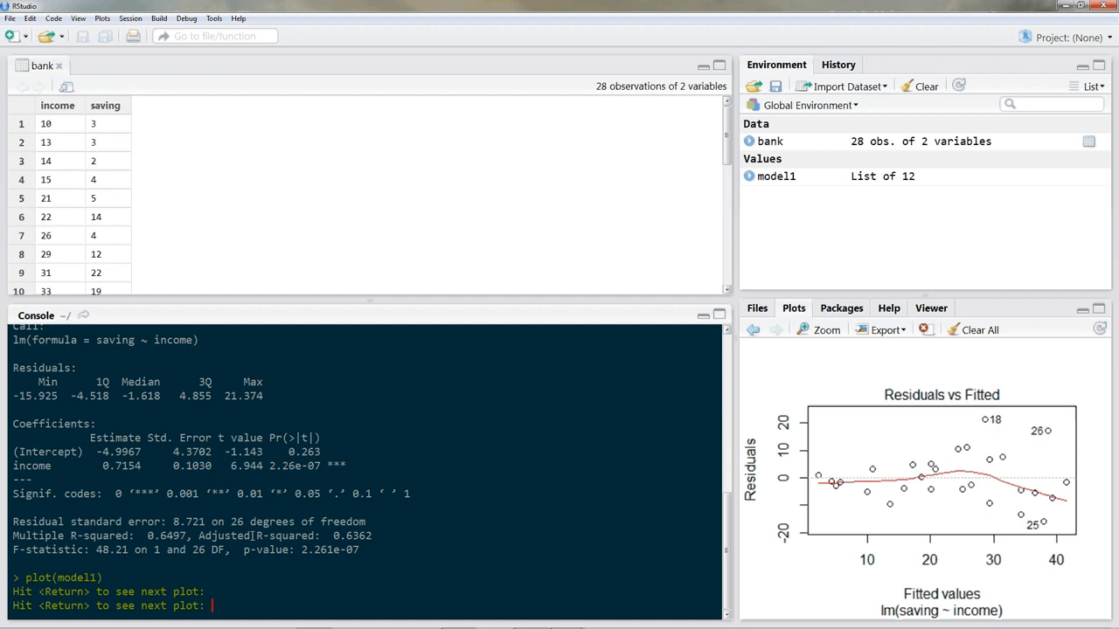
Step: Step through model1's remaining diagnostic plots to Residuals vs Leverage with Cook's distance
text(li)
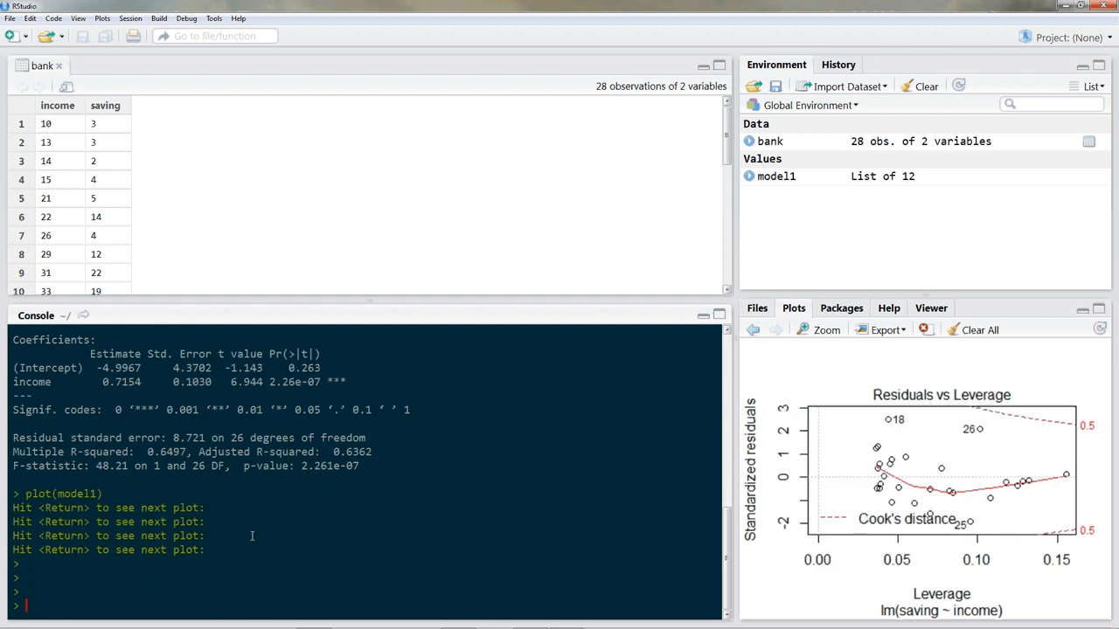
text(library)
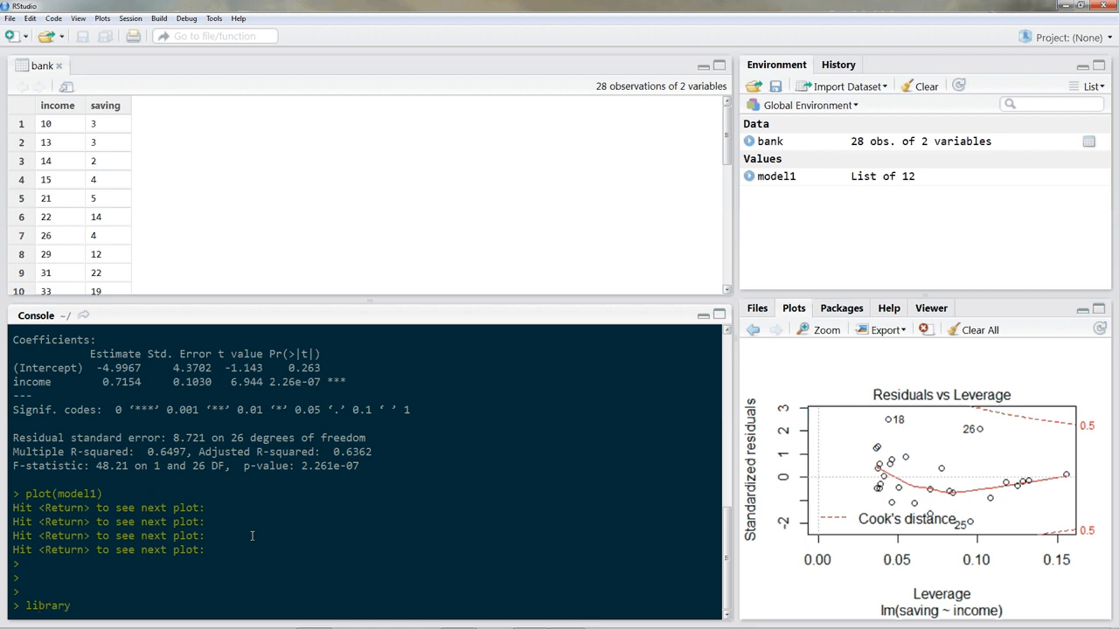
Step: Load the lmtest library and enter bptest(model1) for a Breusch-Pagan test
text(library)
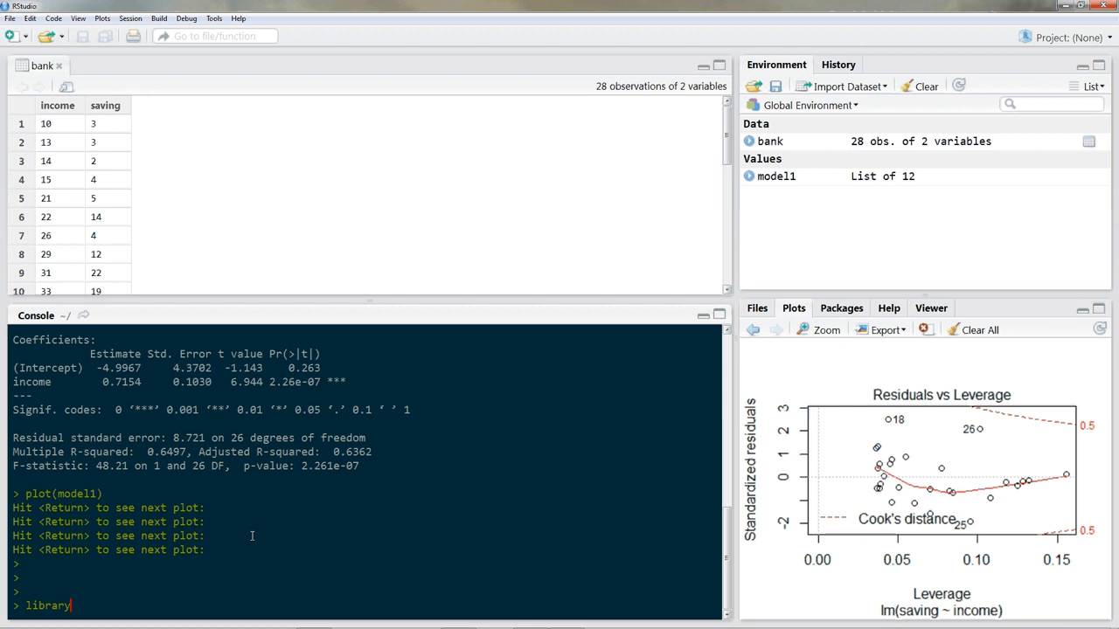
text((1))
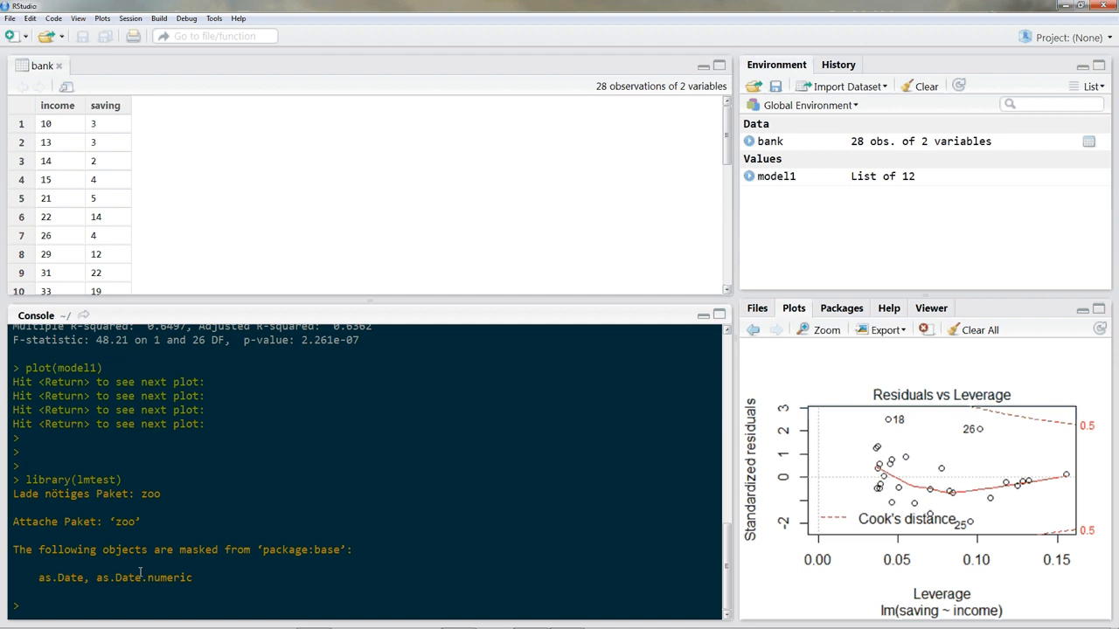
text(bptest)
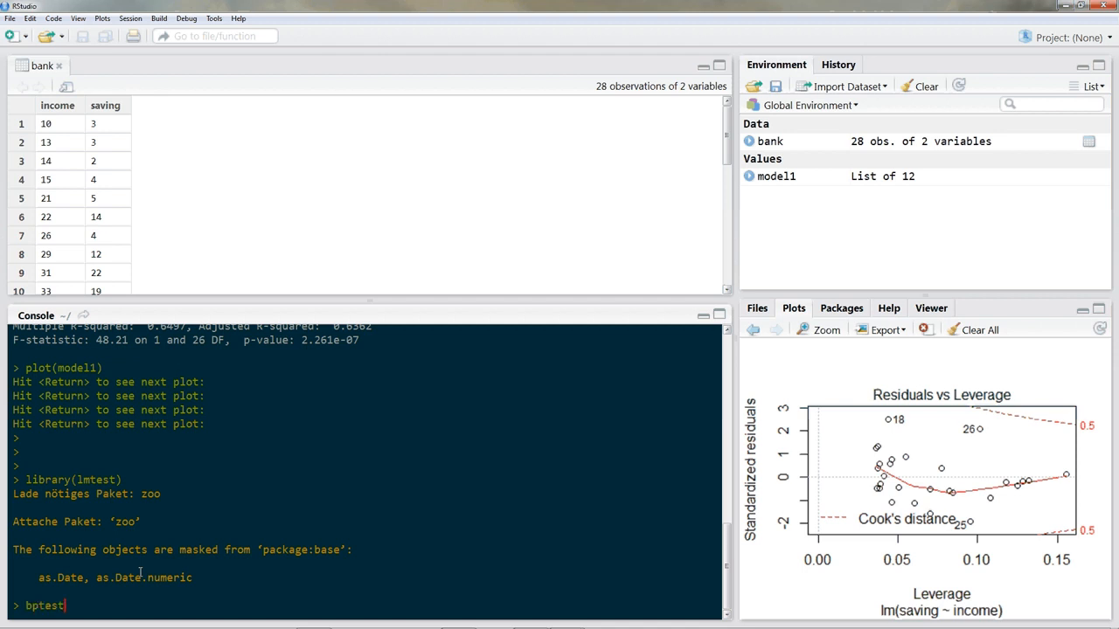
text(()
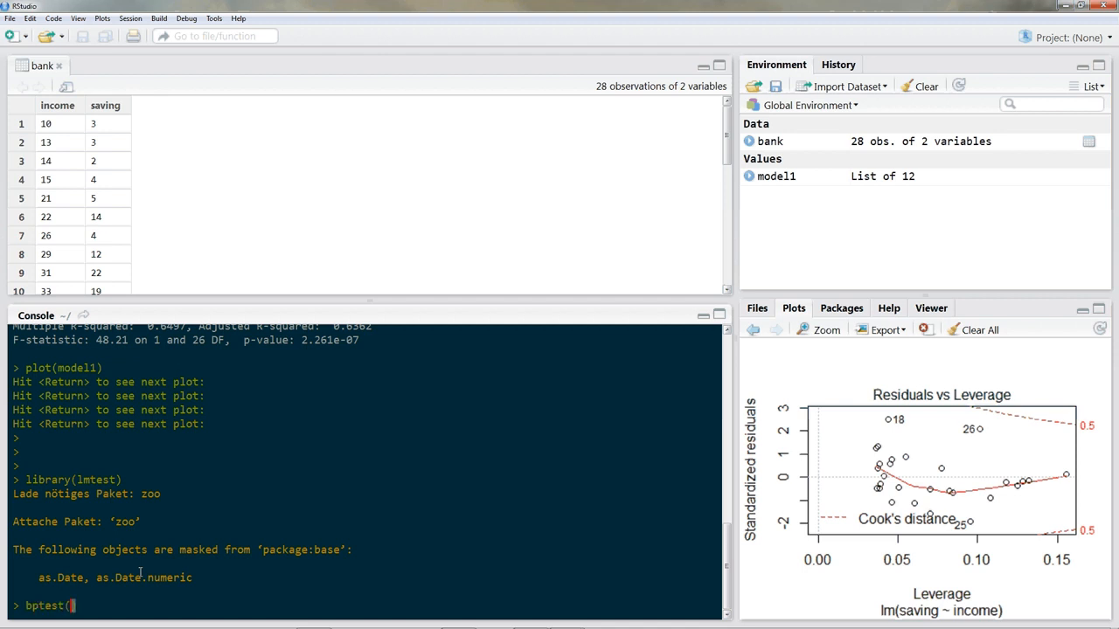
text(model1)
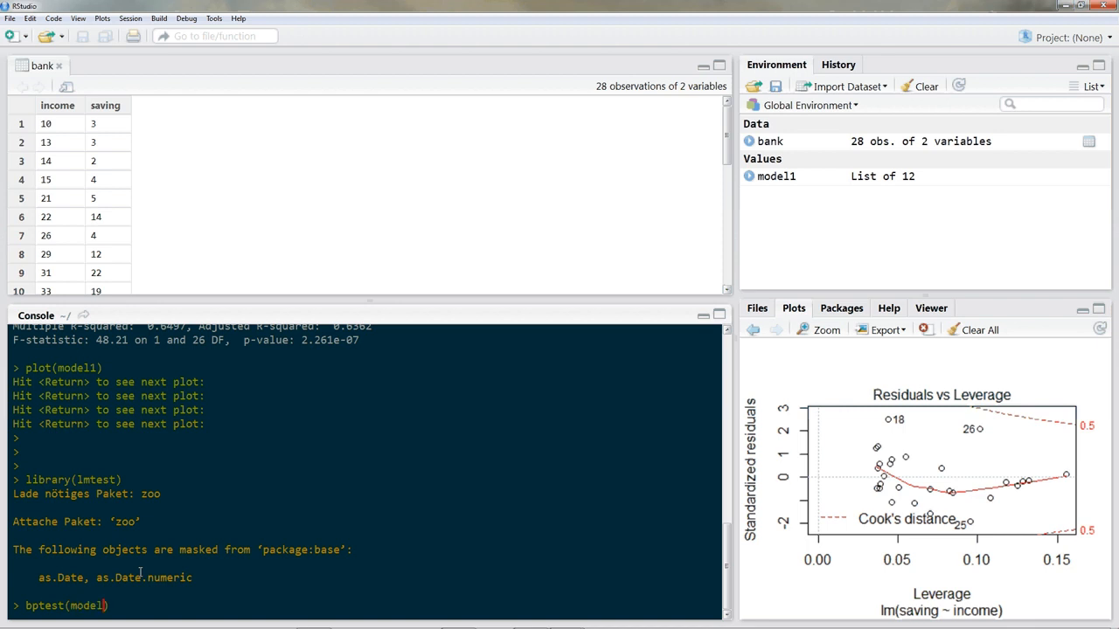